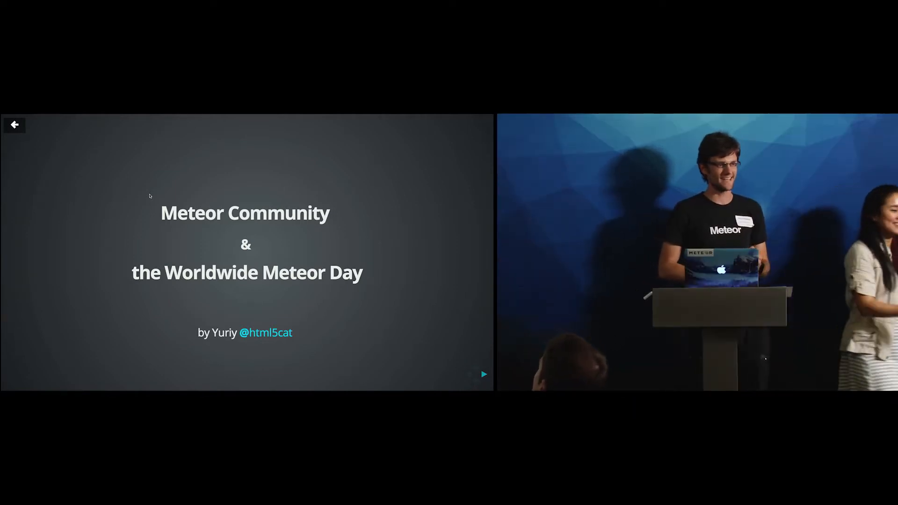
left_click(484, 374)
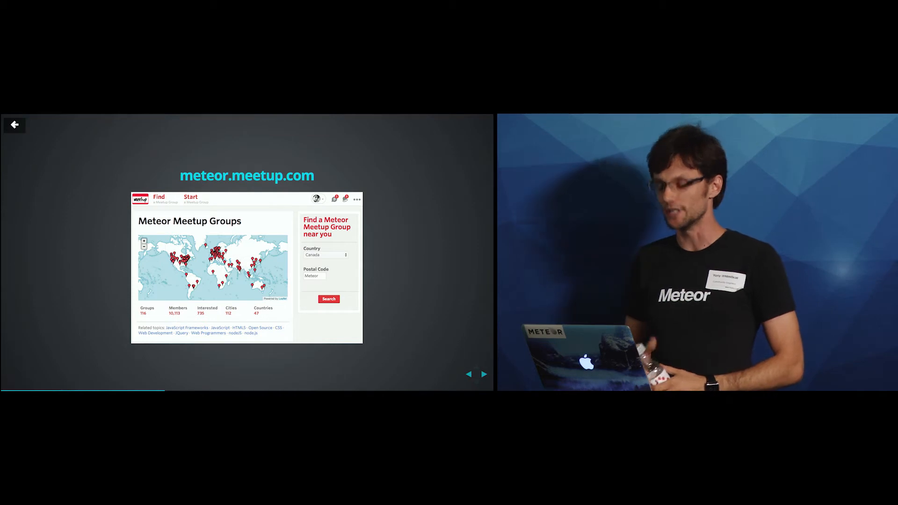
left_click(484, 375)
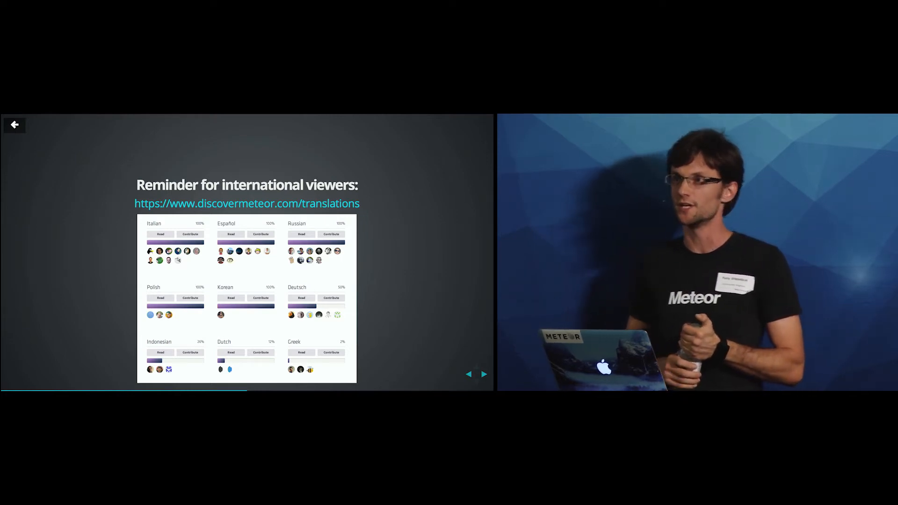
left_click(483, 374)
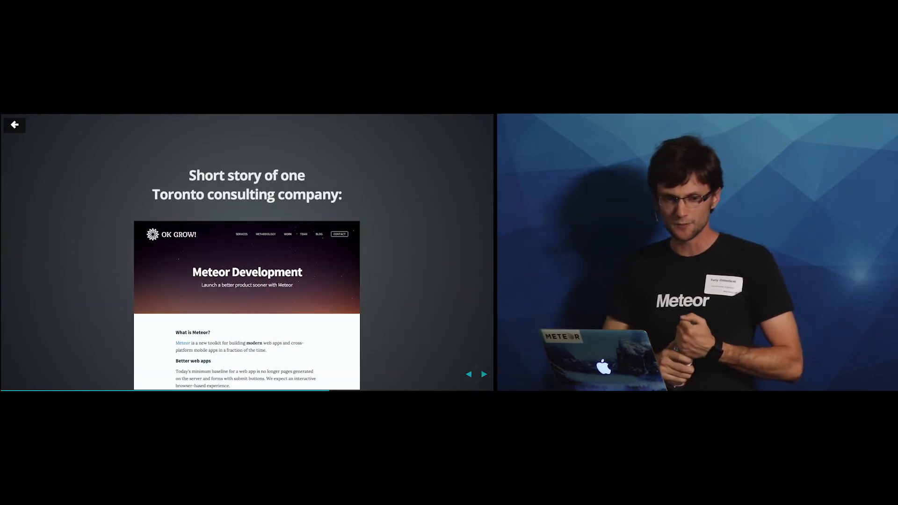
left_click(484, 375)
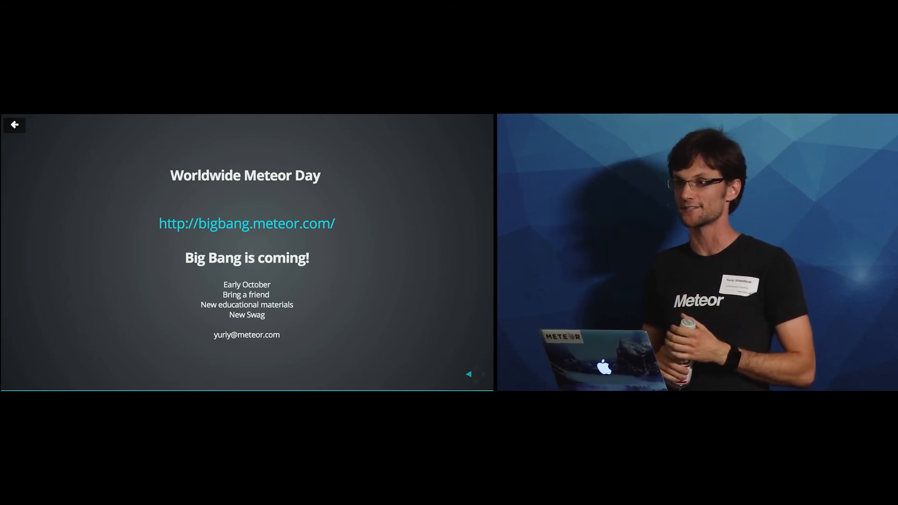